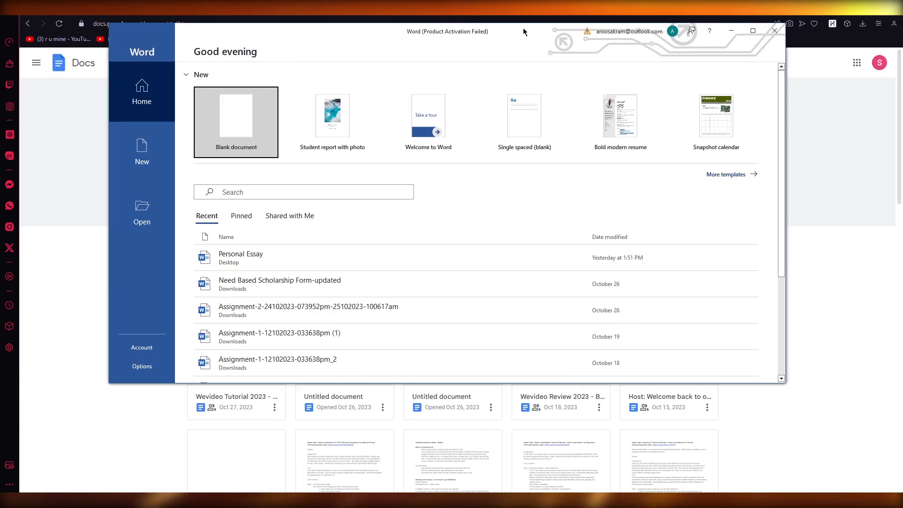
- Open the Personal Essay document from Word's Recent list
left_click(753, 30)
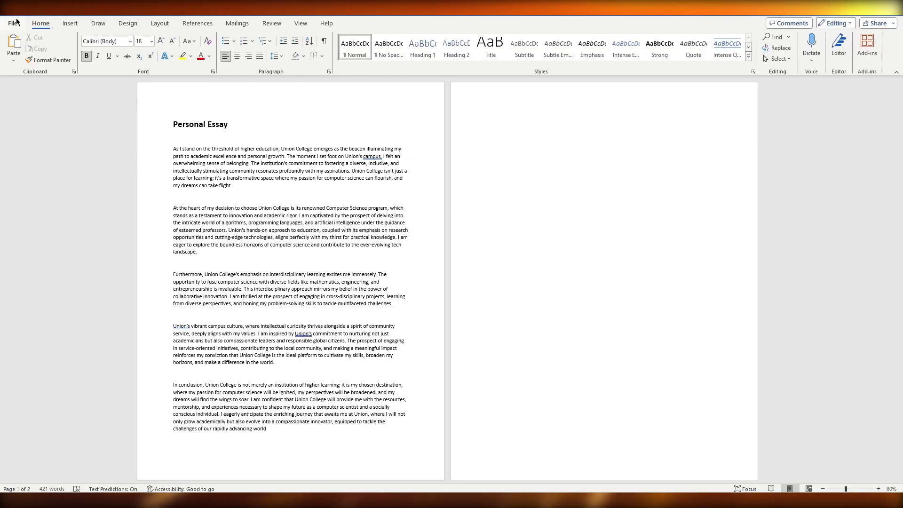
- Reach File > Export > Change File Type for the Personal Essay
left_click(13, 23)
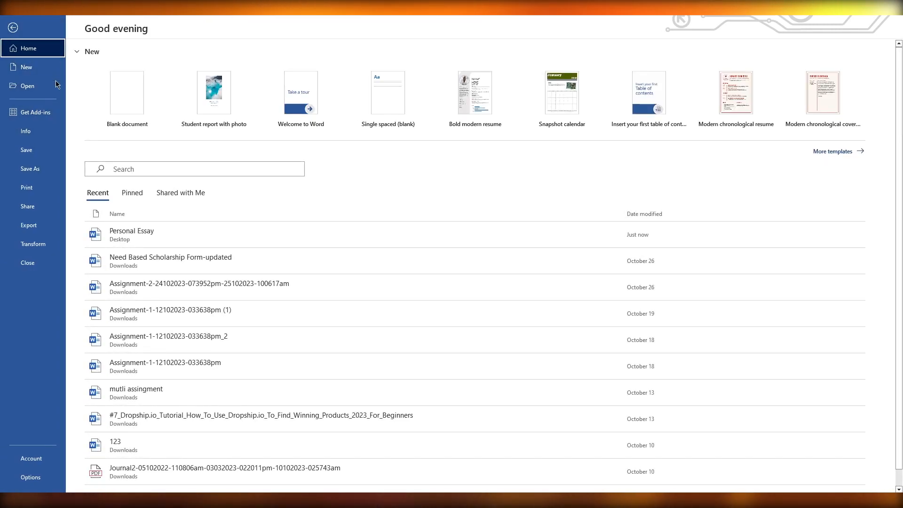
left_click(29, 225)
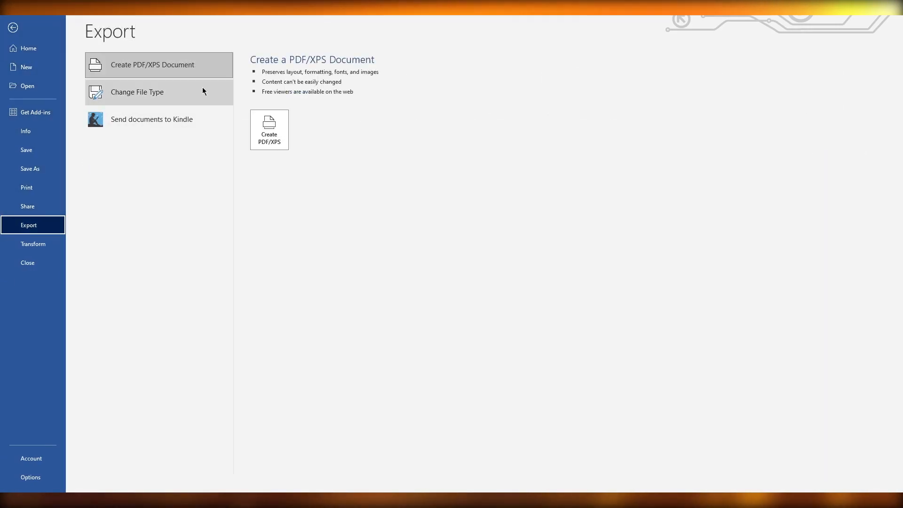
left_click(137, 92)
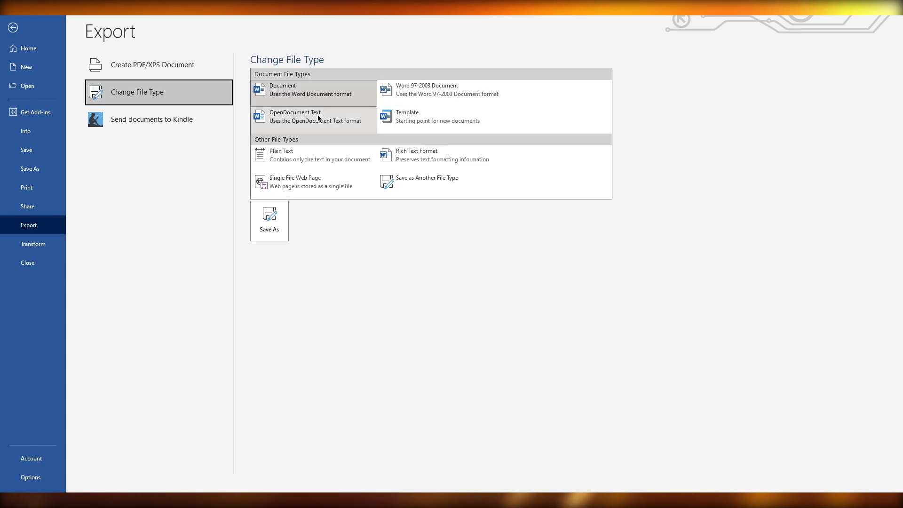
mouse_move(411, 93)
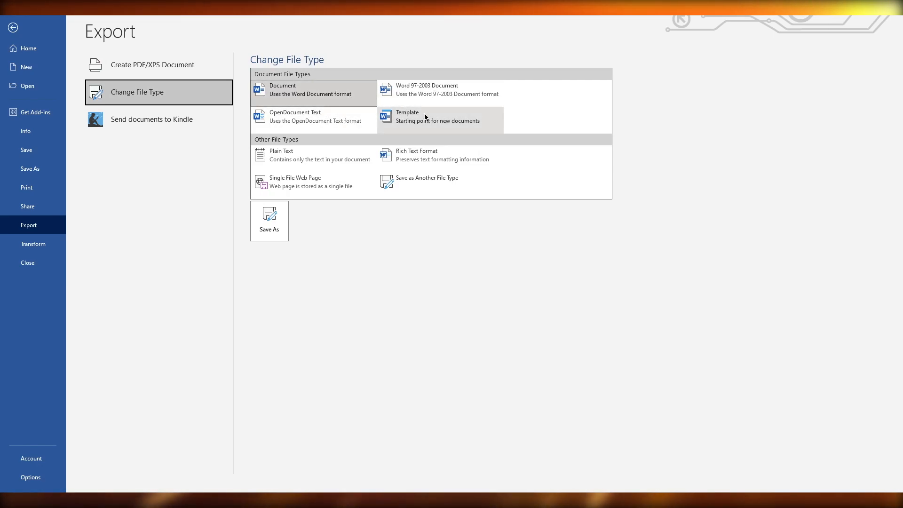
mouse_move(26, 153)
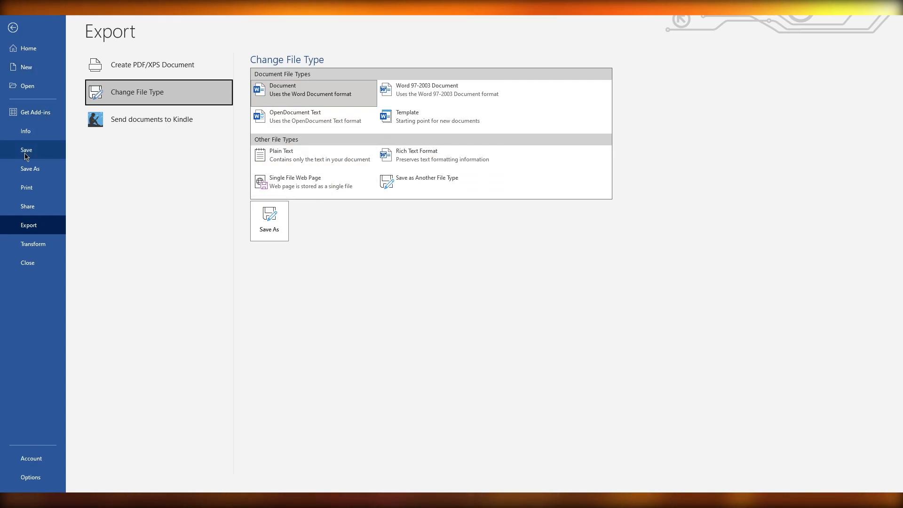
- Review Save As with Word Document (*.docx) on the Desktop, then go to My Drive
left_click(269, 220)
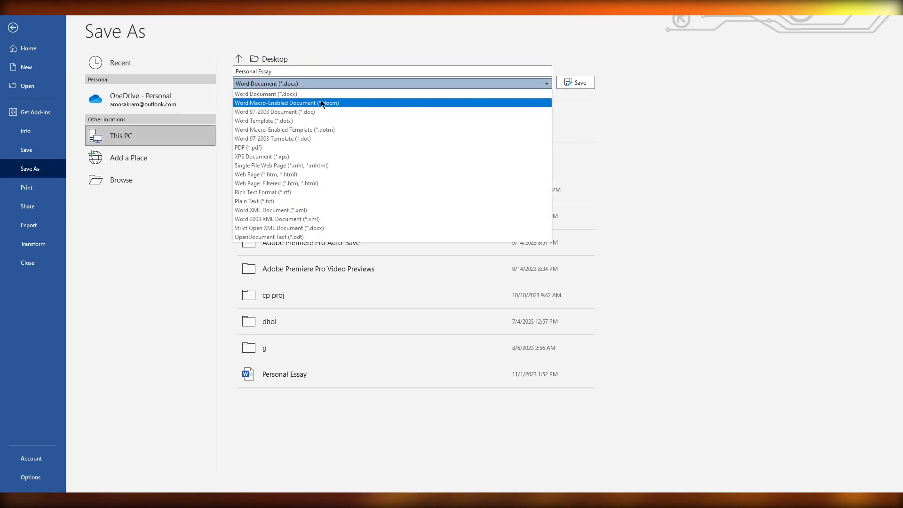
mouse_move(283, 237)
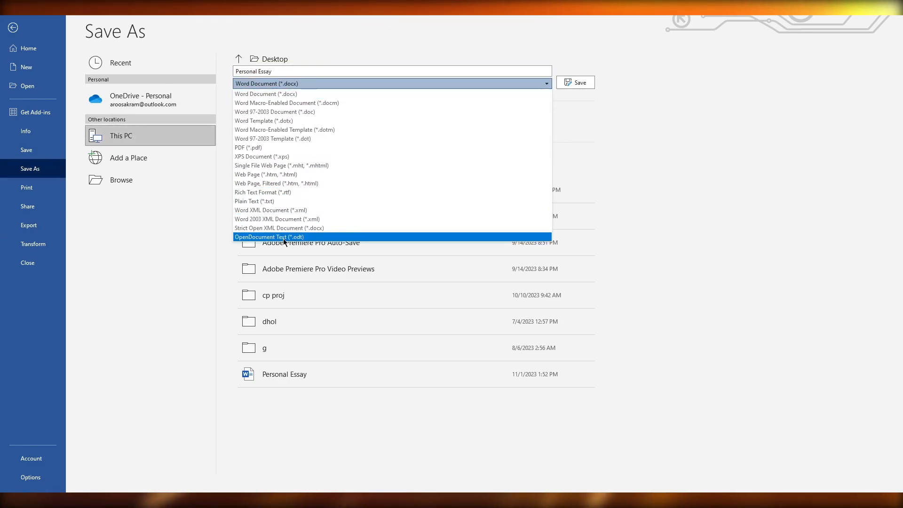
mouse_move(247, 147)
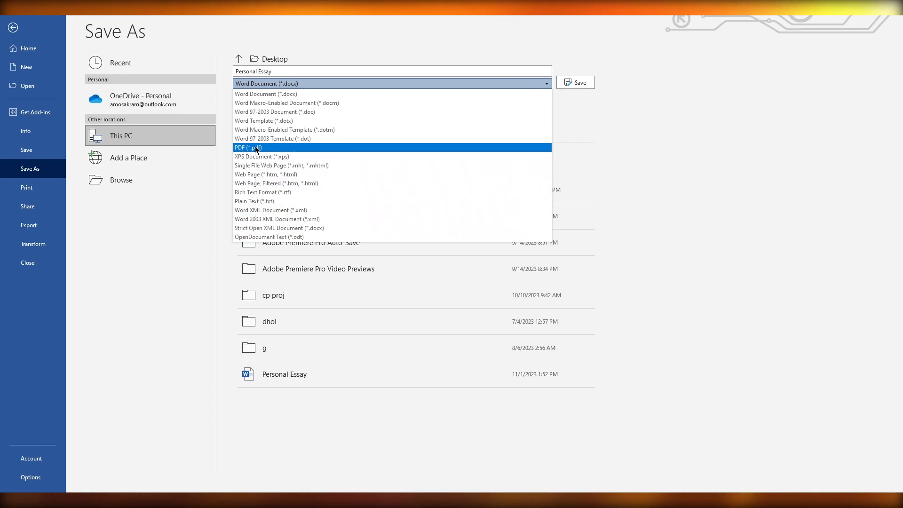
mouse_move(271, 209)
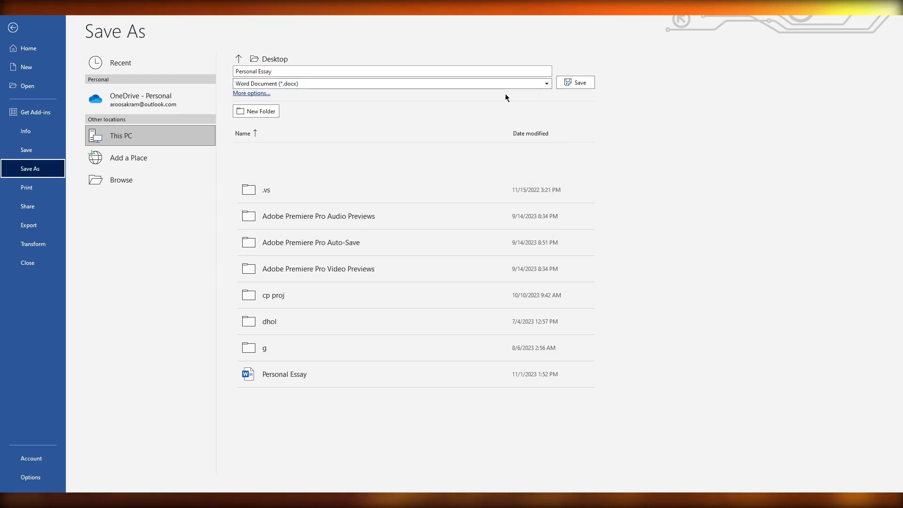
left_click(579, 83)
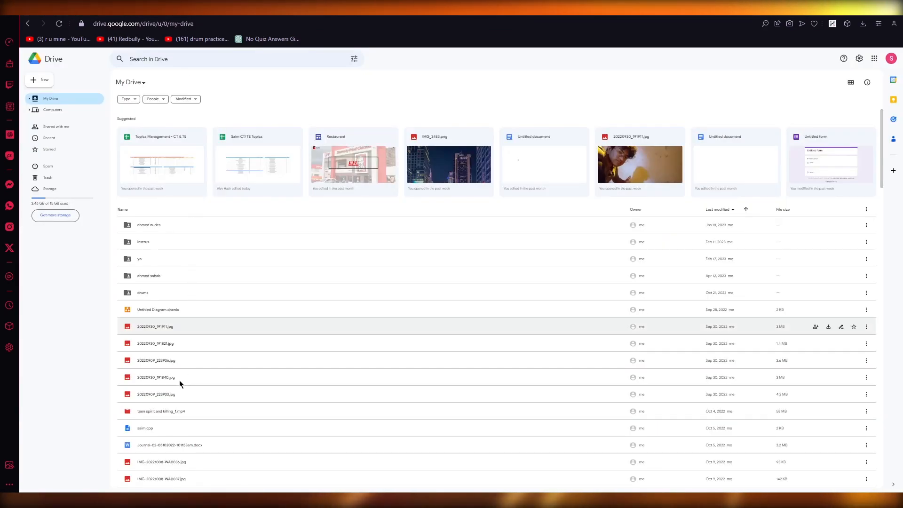
- Open Journal-02 .docx with Google Docs via the right-click Open with menu
right_click(145, 428)
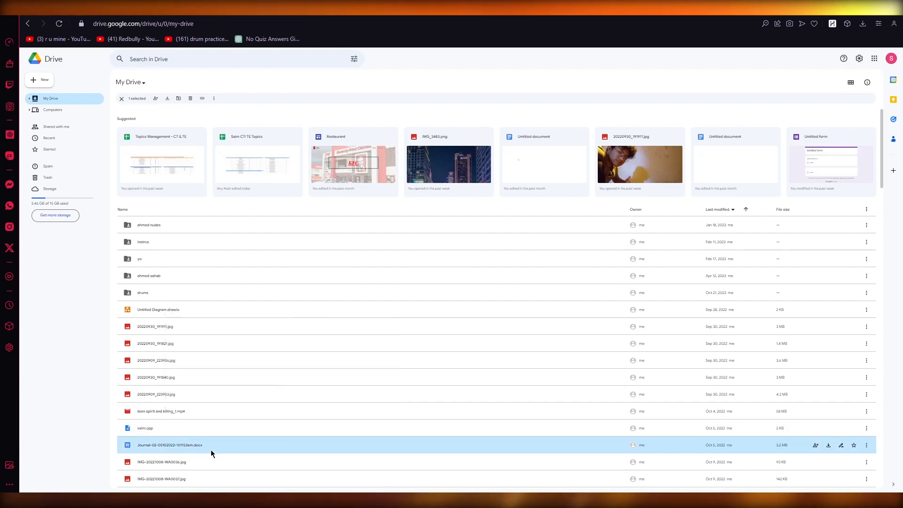
right_click(169, 444)
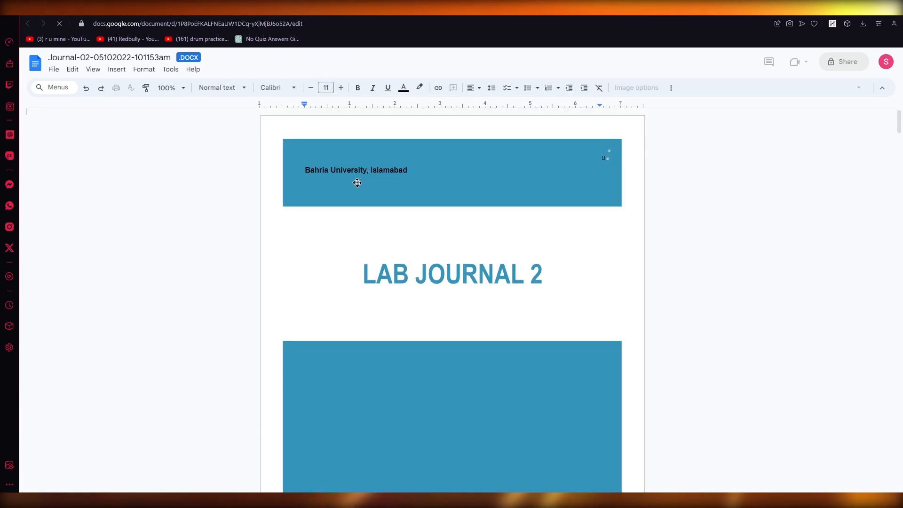
left_click(355, 181)
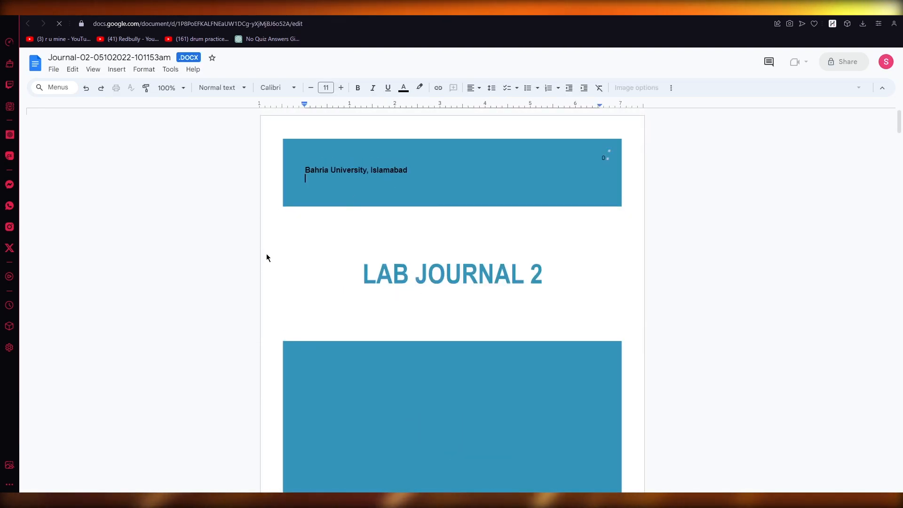
scroll("down", 3)
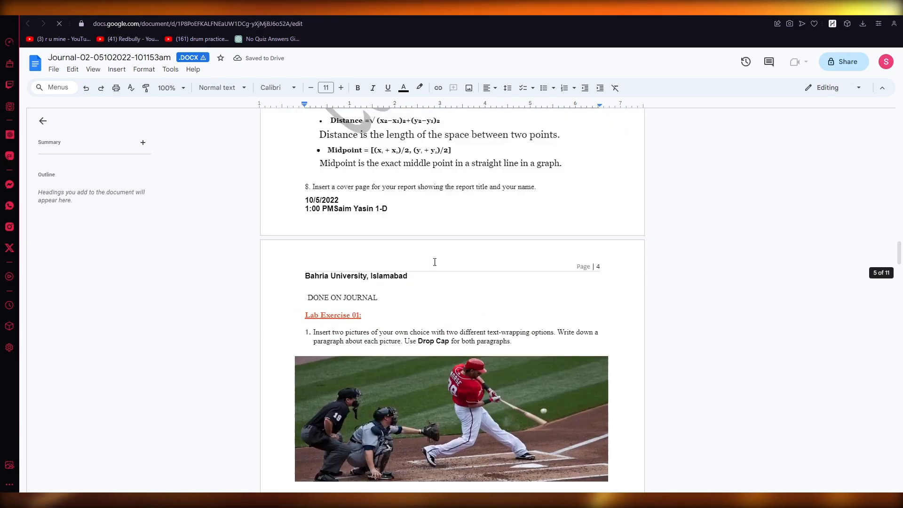
scroll("down", 3)
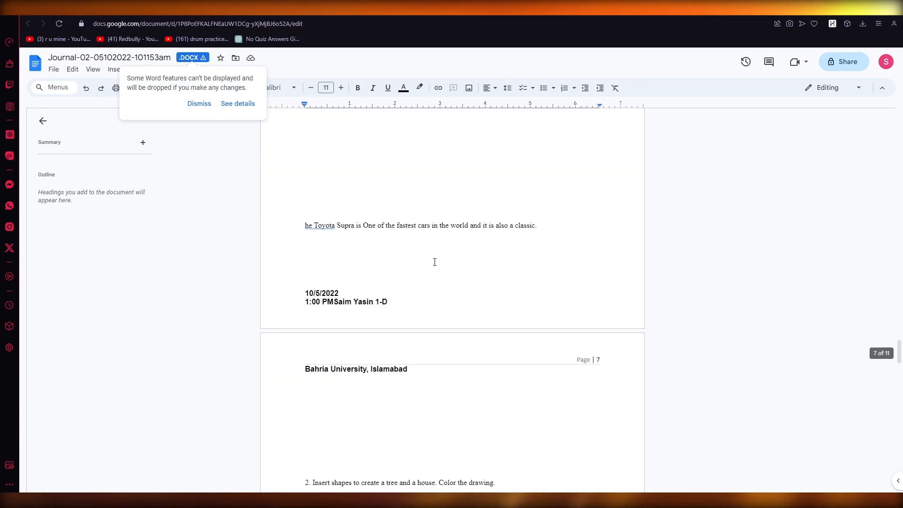
scroll("down", 3)
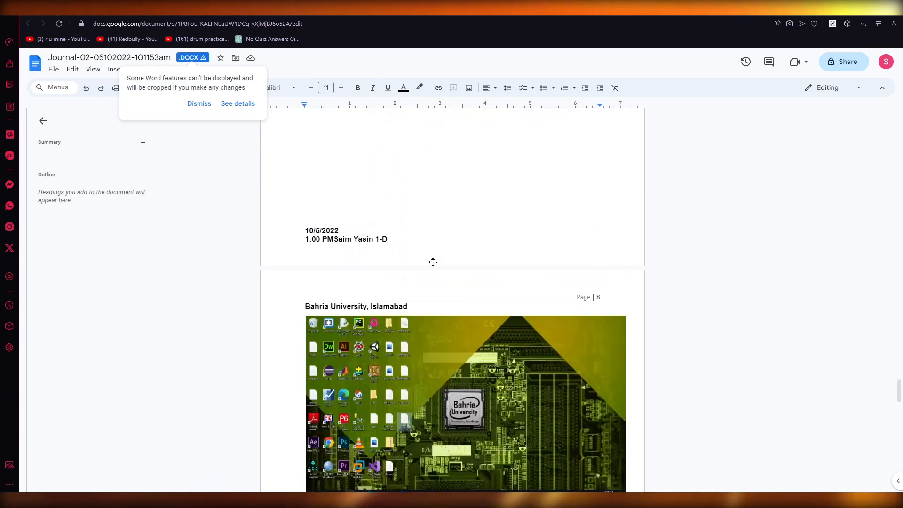
scroll("down", 3)
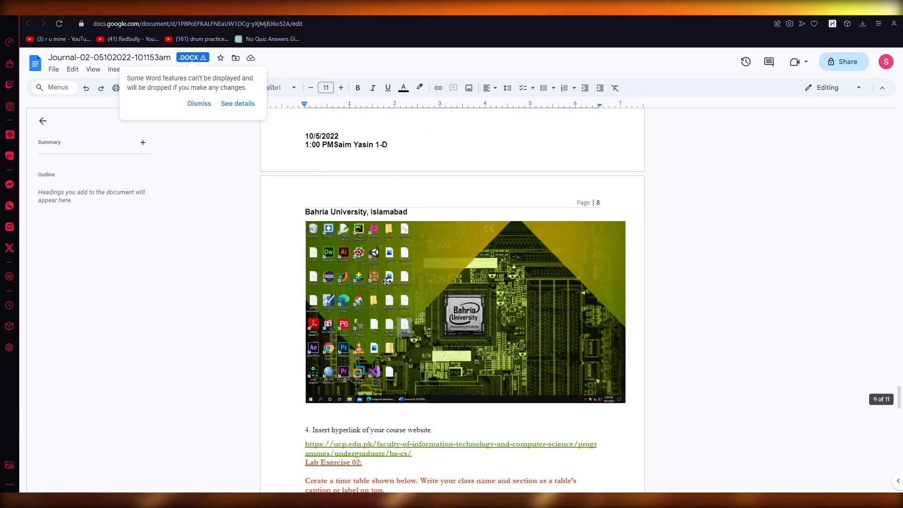
scroll("down", 3)
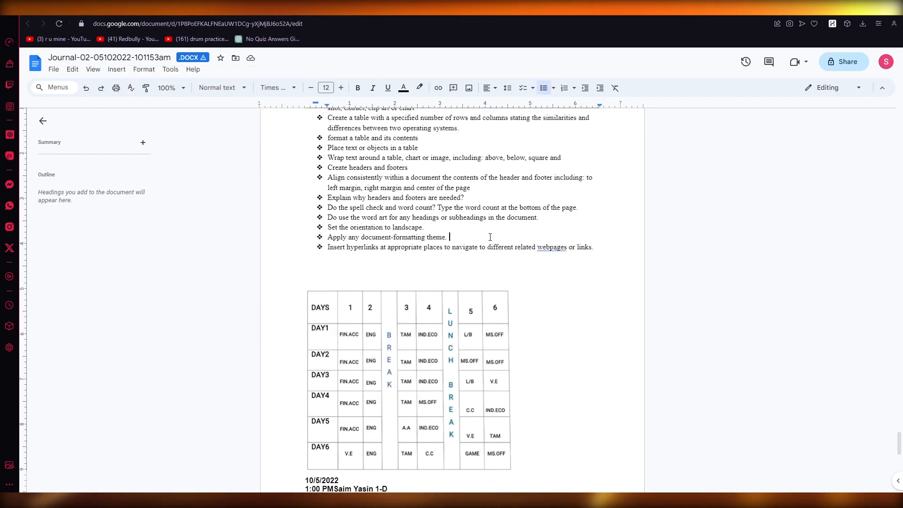
scroll("down", 3)
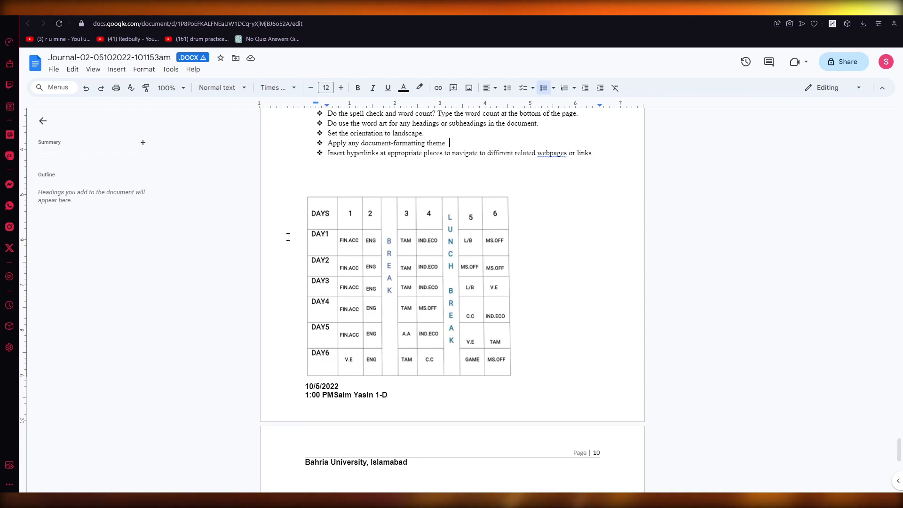
mouse_move(279, 224)
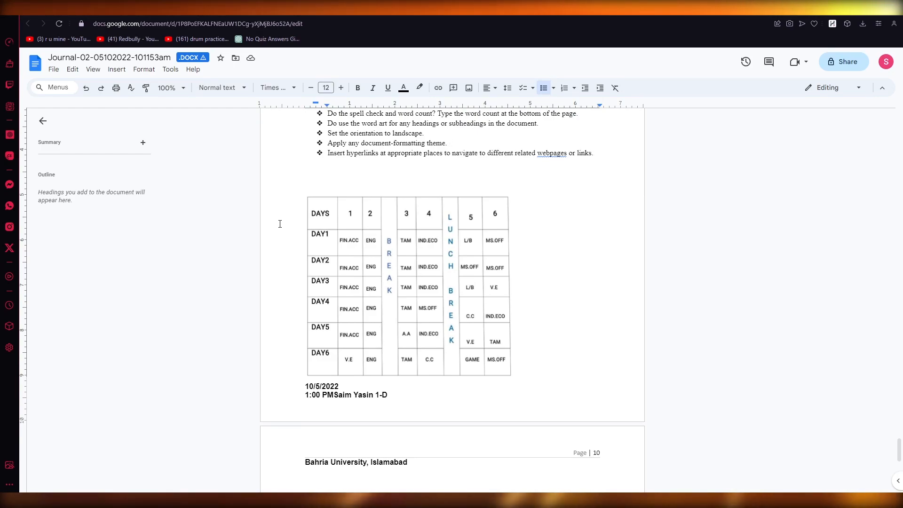